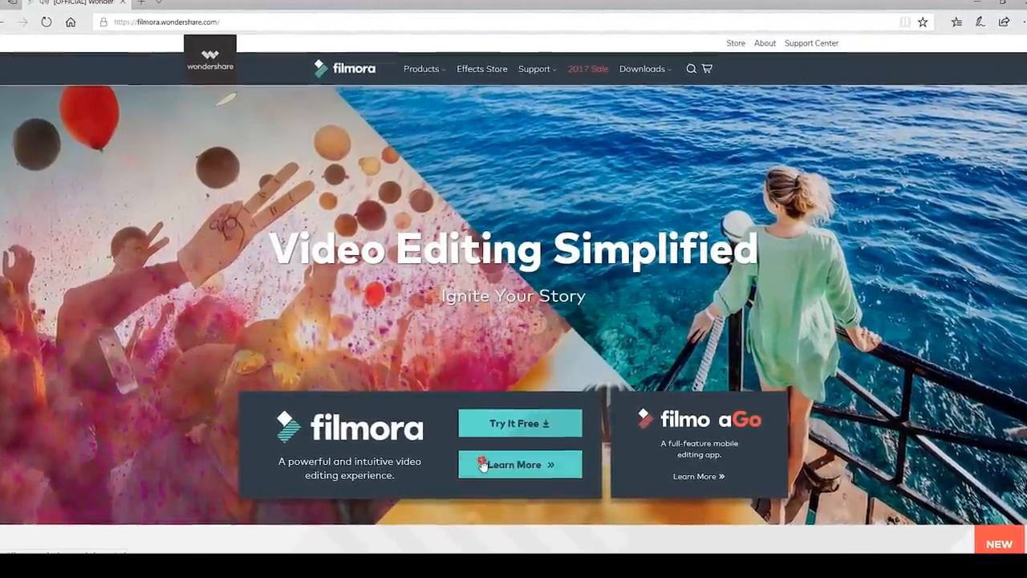
- Import How to make a gif_v4 through Import Media Files and place it on the timeline
{"action": "left_click", "coordinate": [519, 463]}
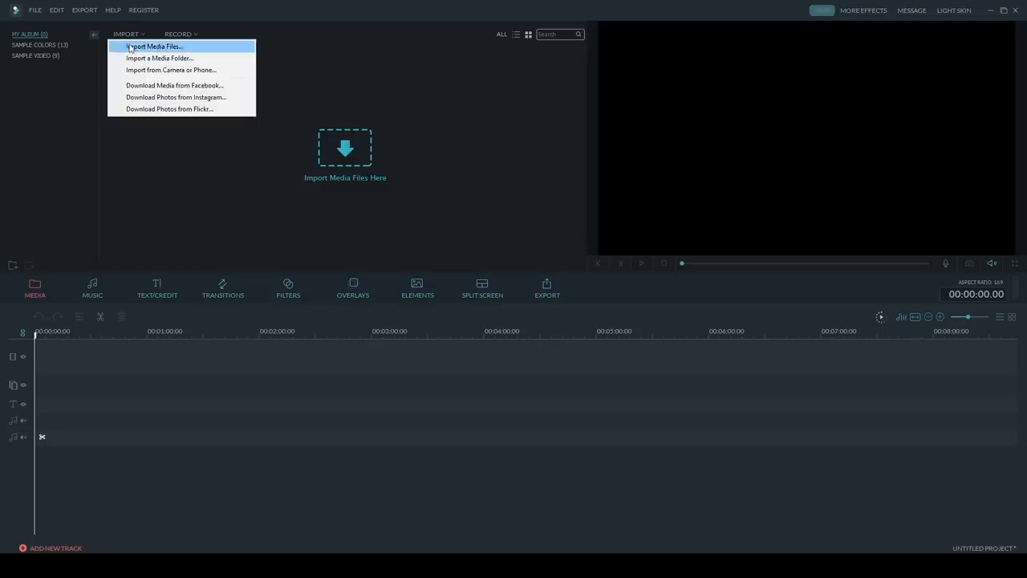
{"action": "left_click", "coordinate": [164, 46]}
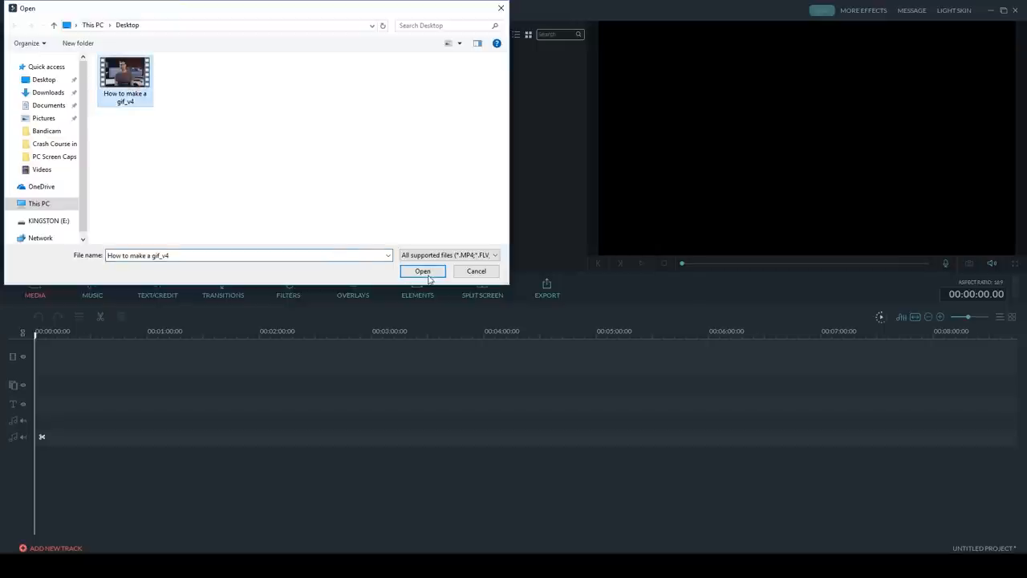
{"action": "left_click", "coordinate": [422, 271]}
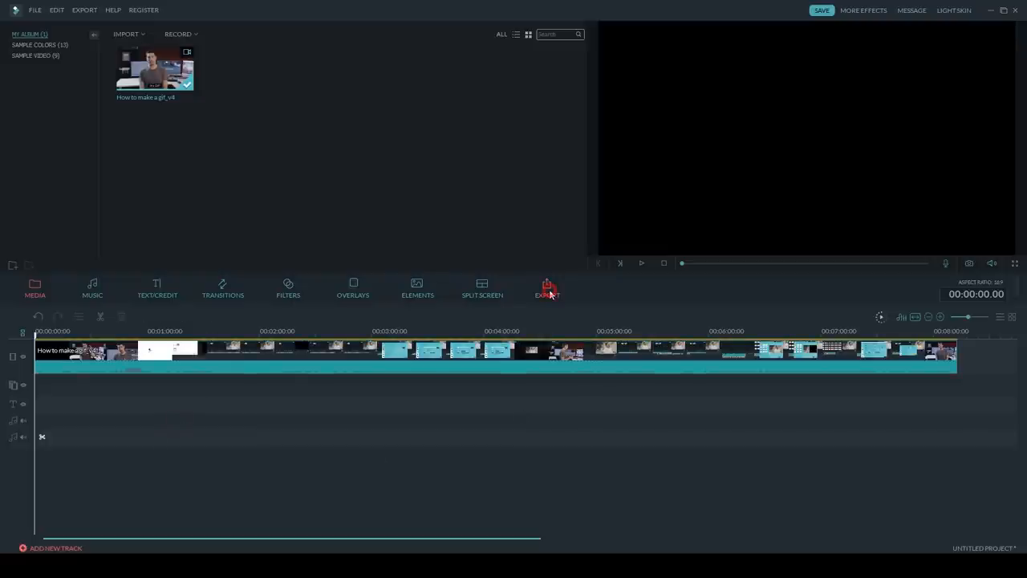
{"action": "left_click", "coordinate": [546, 287]}
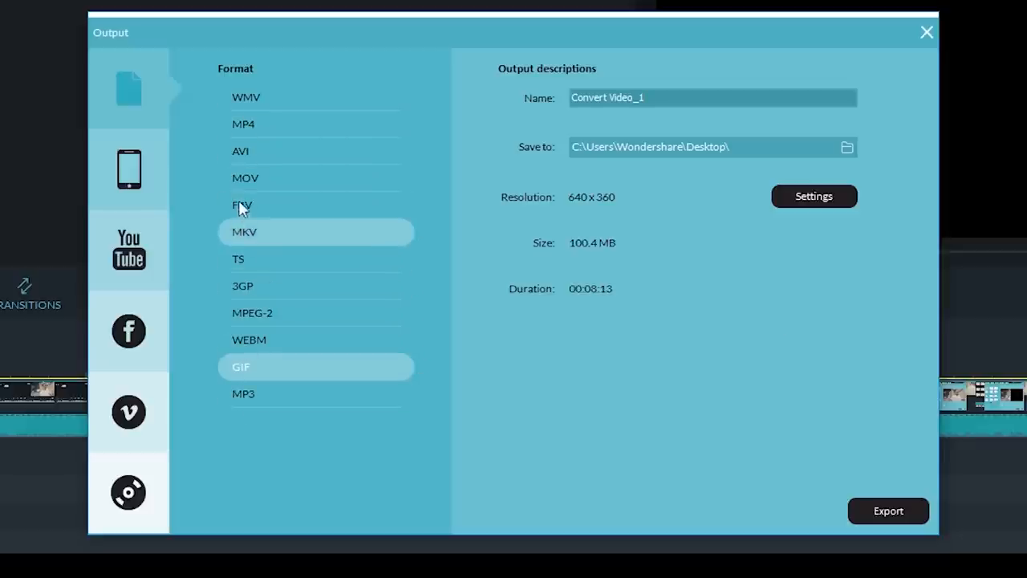
- Choose MP4 output, glance at Device presets, and keep the frame rate at 30 fps
{"action": "left_click", "coordinate": [243, 123]}
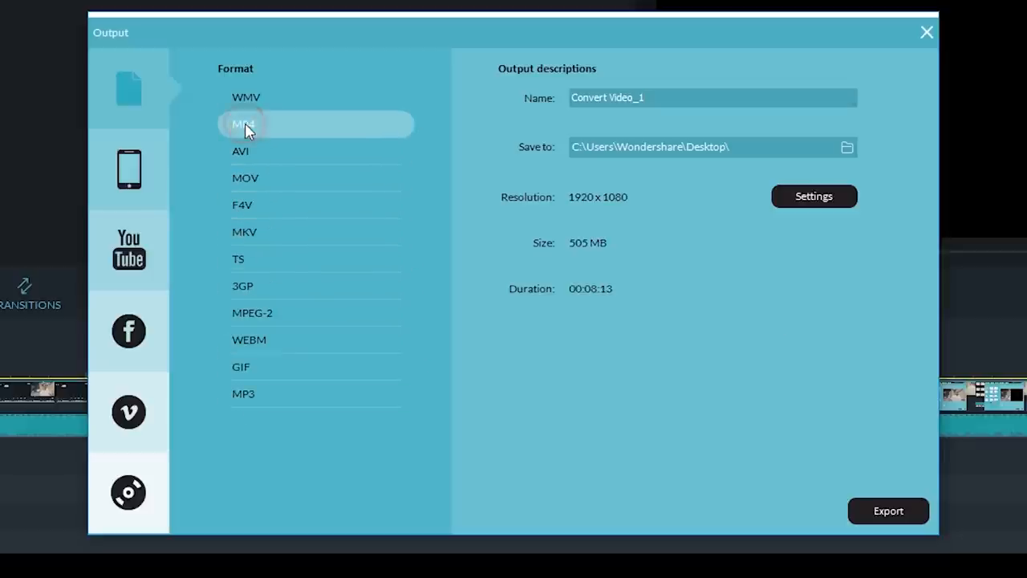
{"action": "left_click", "coordinate": [128, 169]}
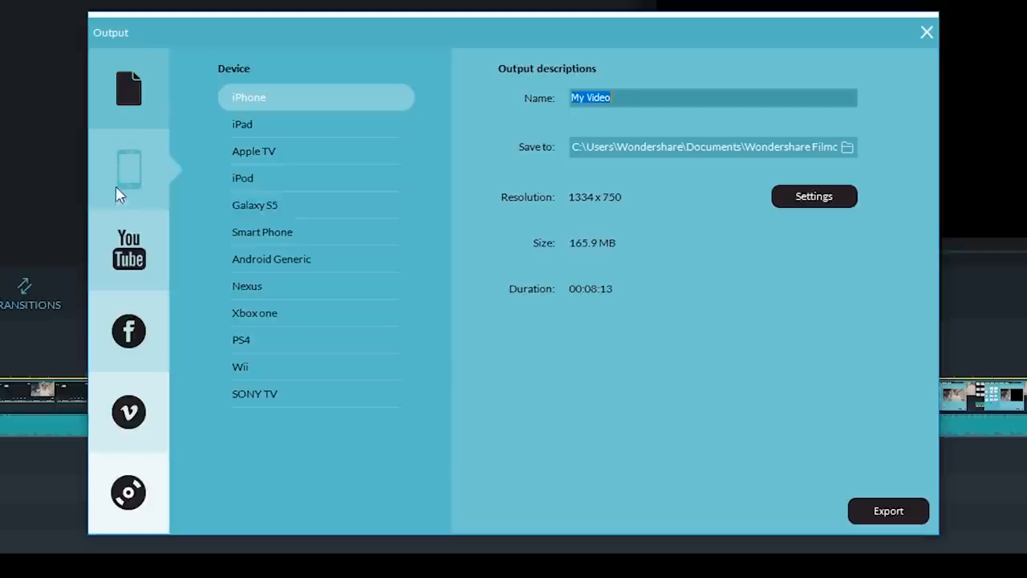
{"action": "mouse_move", "coordinate": [313, 401]}
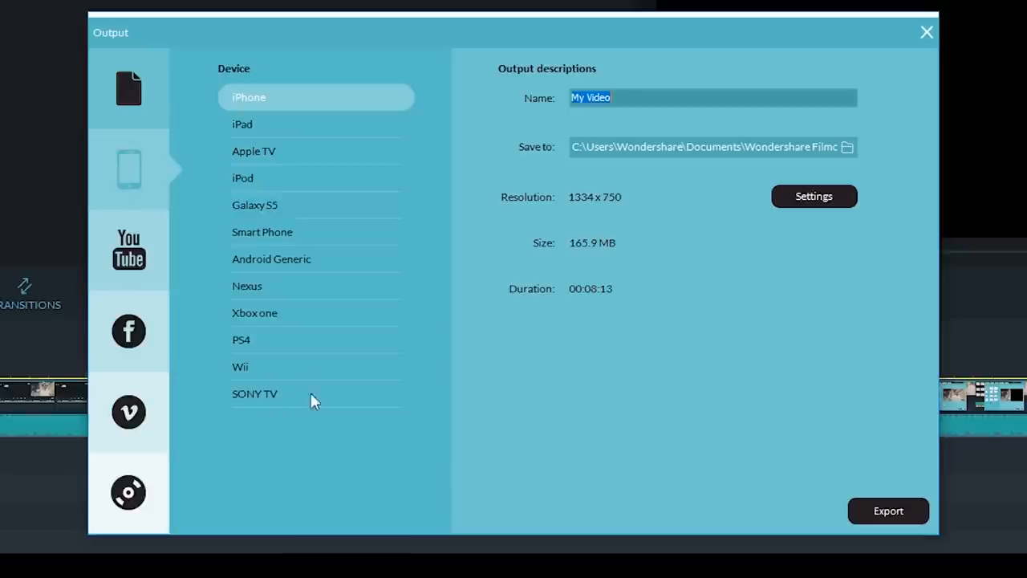
{"action": "mouse_move", "coordinate": [127, 223]}
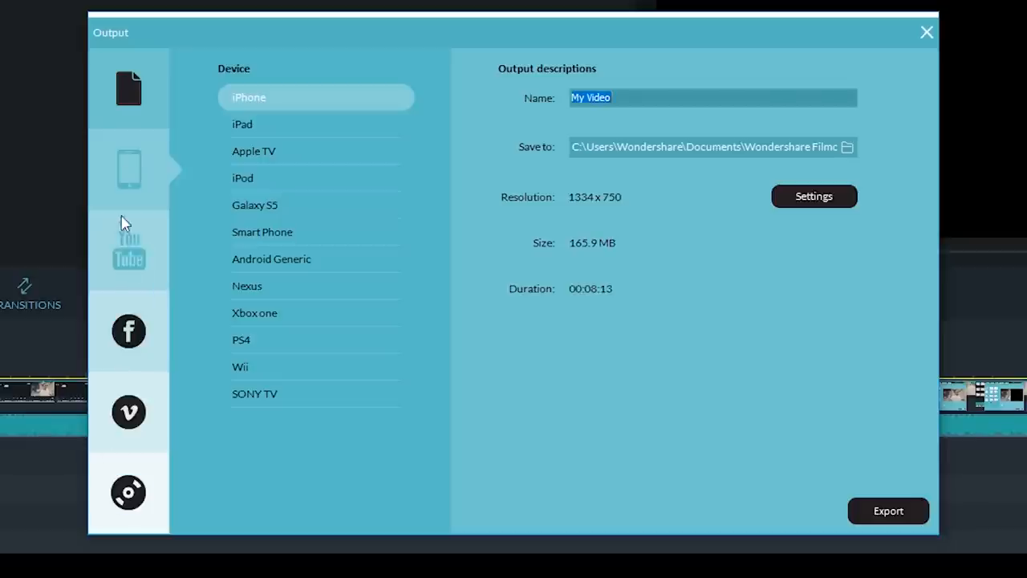
{"action": "left_click", "coordinate": [131, 86]}
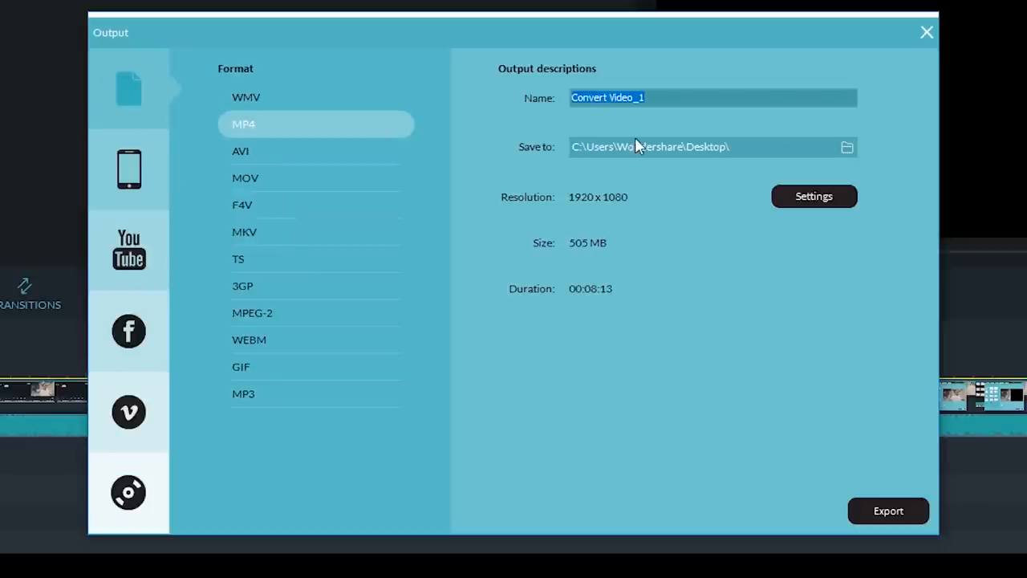
{"action": "left_click", "coordinate": [814, 196]}
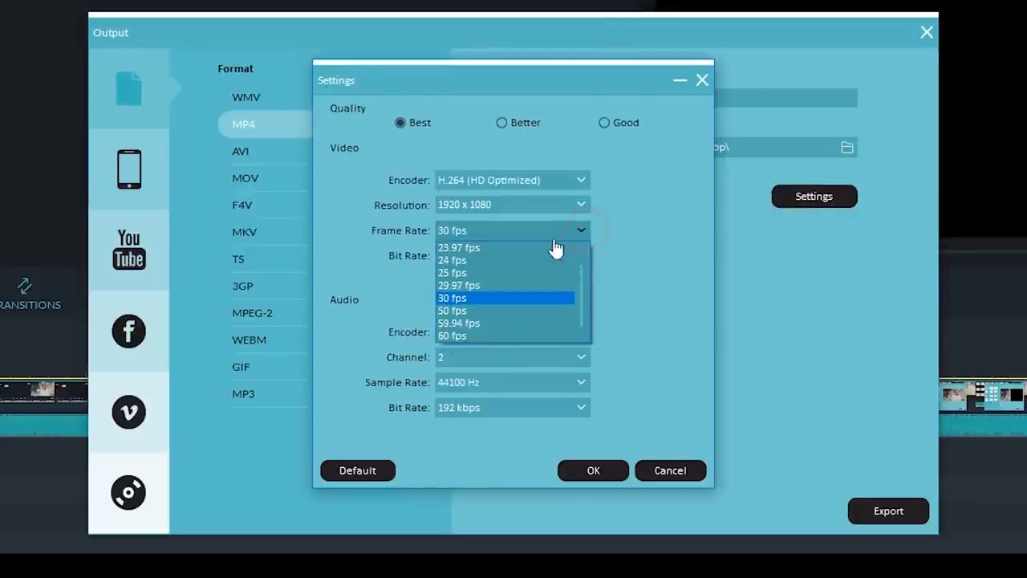
{"action": "left_click", "coordinate": [458, 247]}
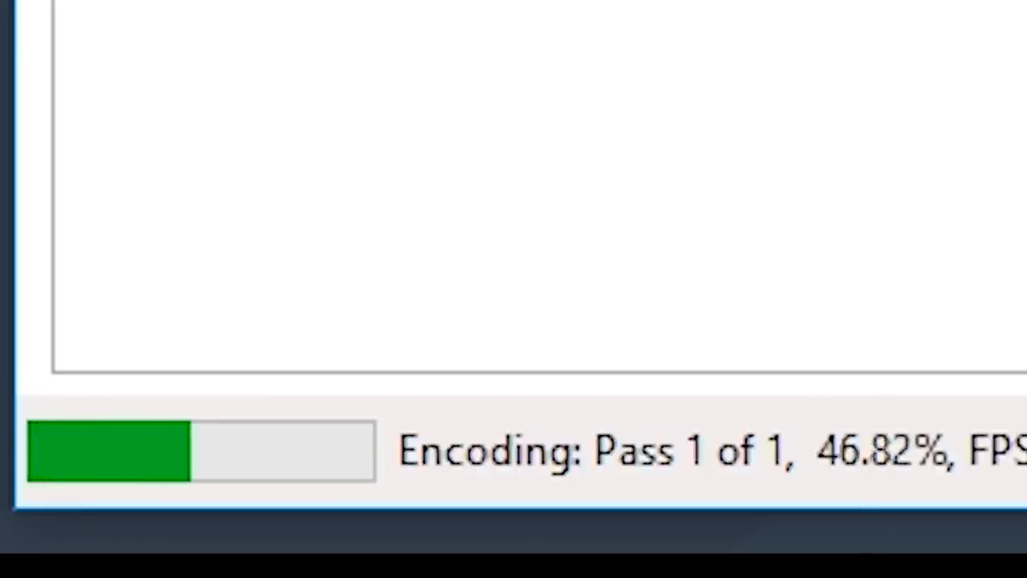
- Apply the Fast 720p30 preset after trying Very Fast 480p30, then review the Picture and Video tabs
{"action": "left_click", "coordinate": [310, 55]}
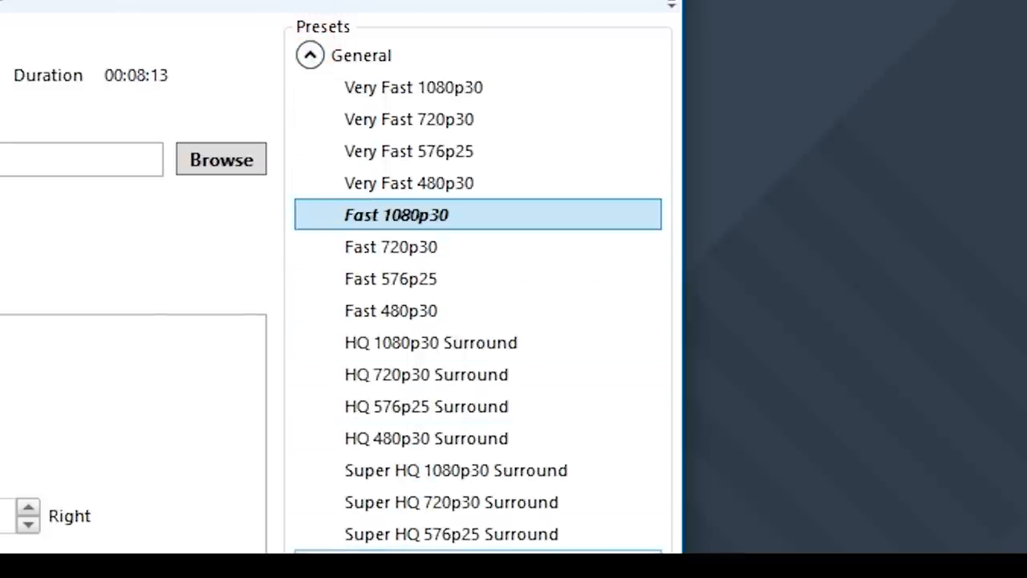
{"action": "left_click", "coordinate": [409, 87]}
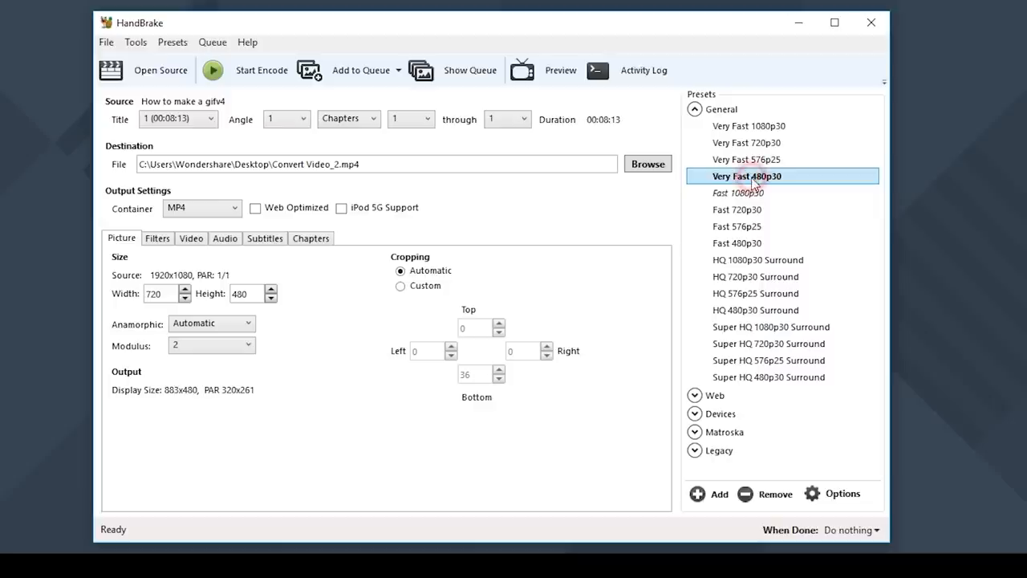
{"action": "left_click", "coordinate": [736, 209]}
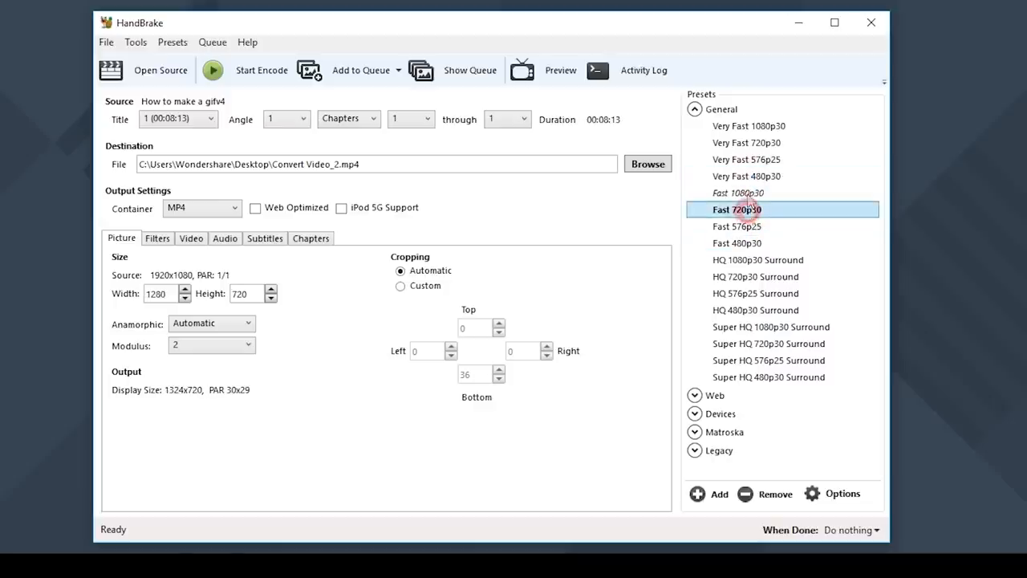
{"action": "left_click", "coordinate": [738, 193]}
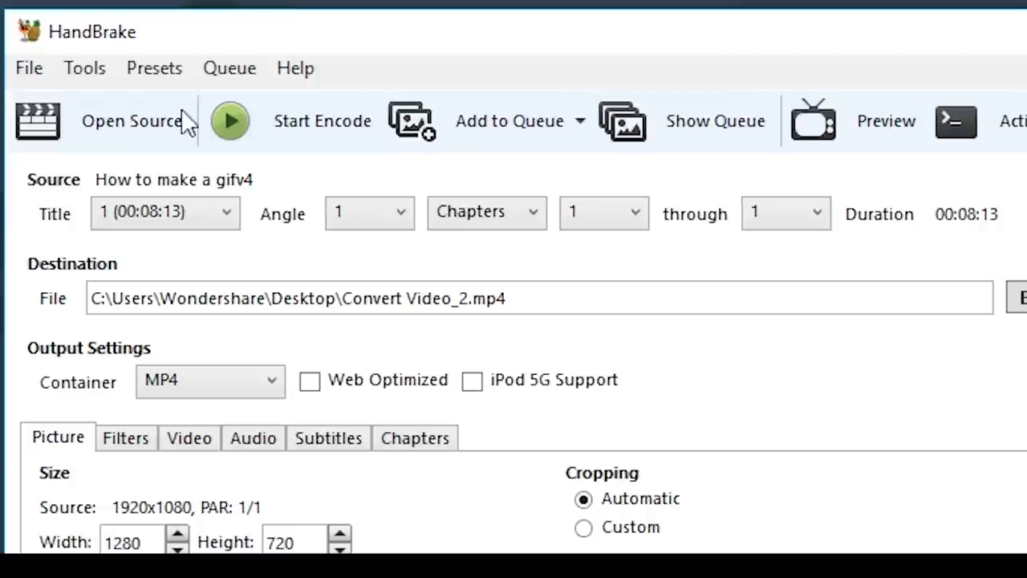
{"action": "left_click", "coordinate": [133, 120]}
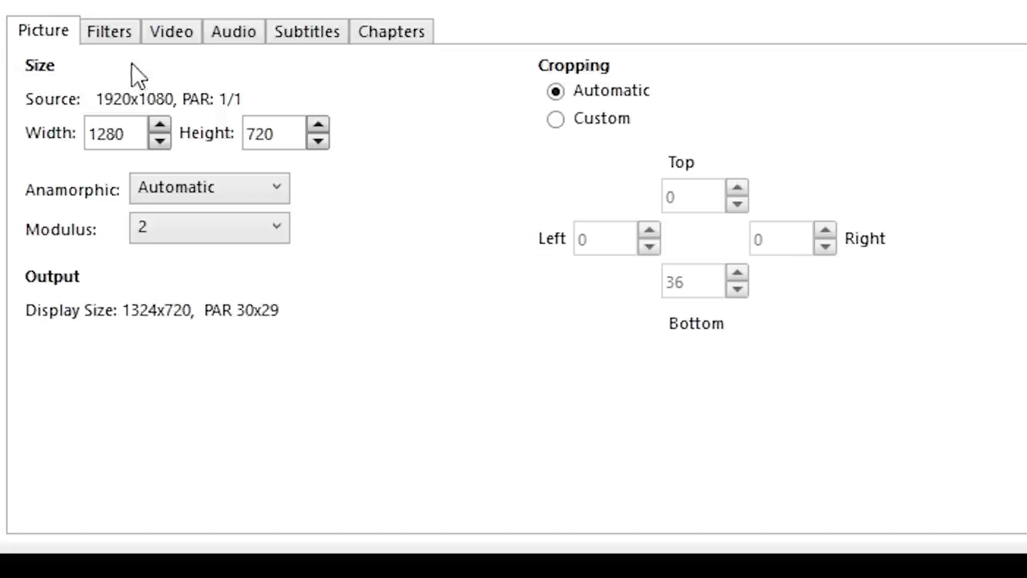
{"action": "left_click", "coordinate": [172, 32]}
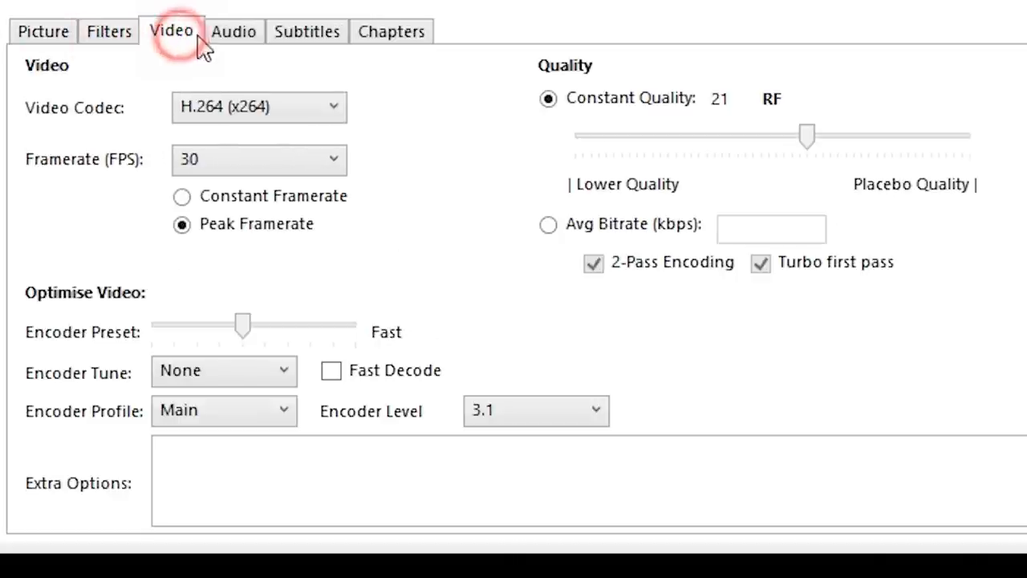
{"action": "left_click", "coordinate": [389, 31]}
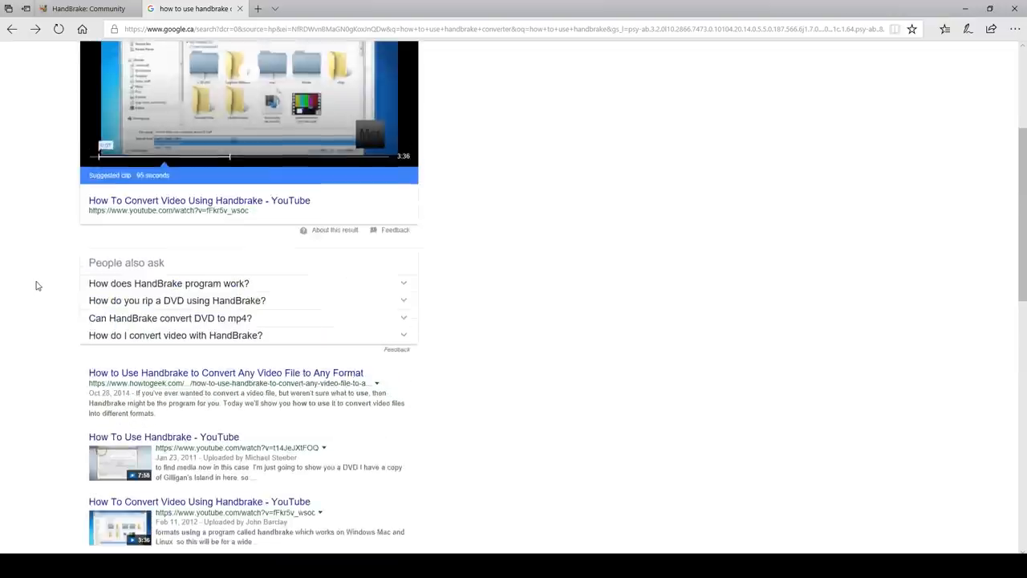
- Browse the Google results on converting video with HandBrake in Edge
{"action": "left_click", "coordinate": [199, 199]}
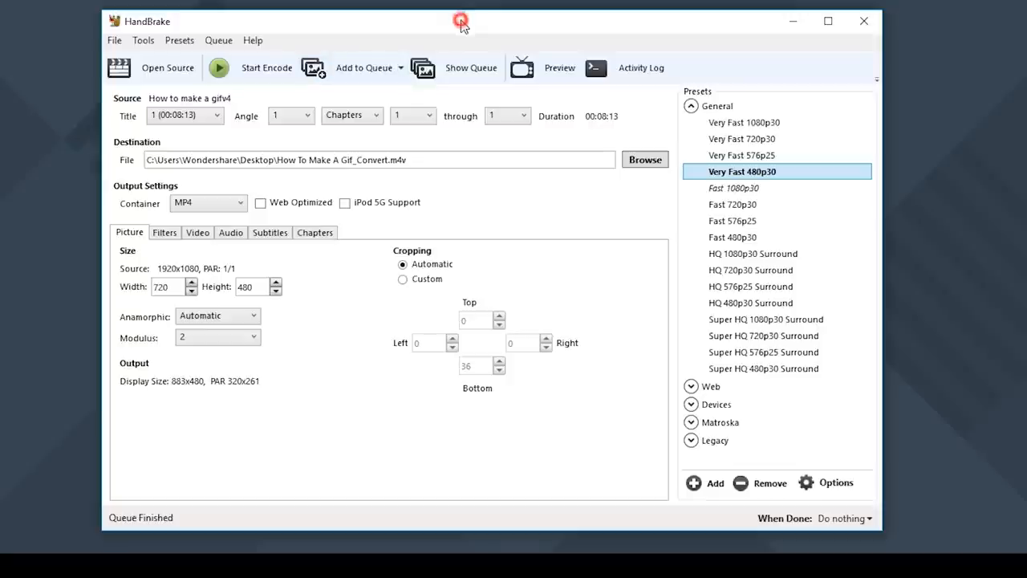
{"action": "mouse_move", "coordinate": [82, 108]}
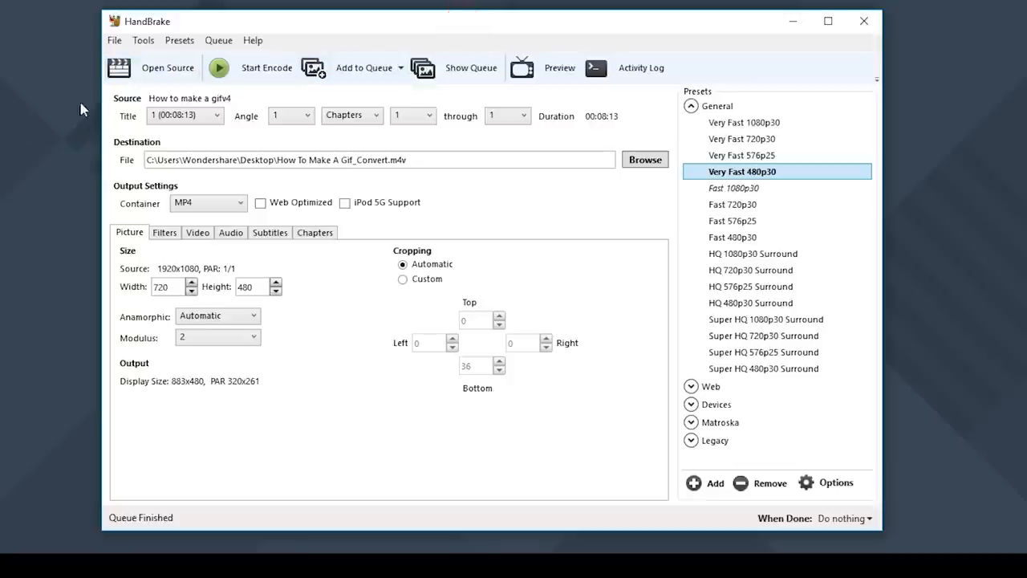
- Load How to make a gif_v4 as the HandBrake source video
{"action": "left_click", "coordinate": [165, 67]}
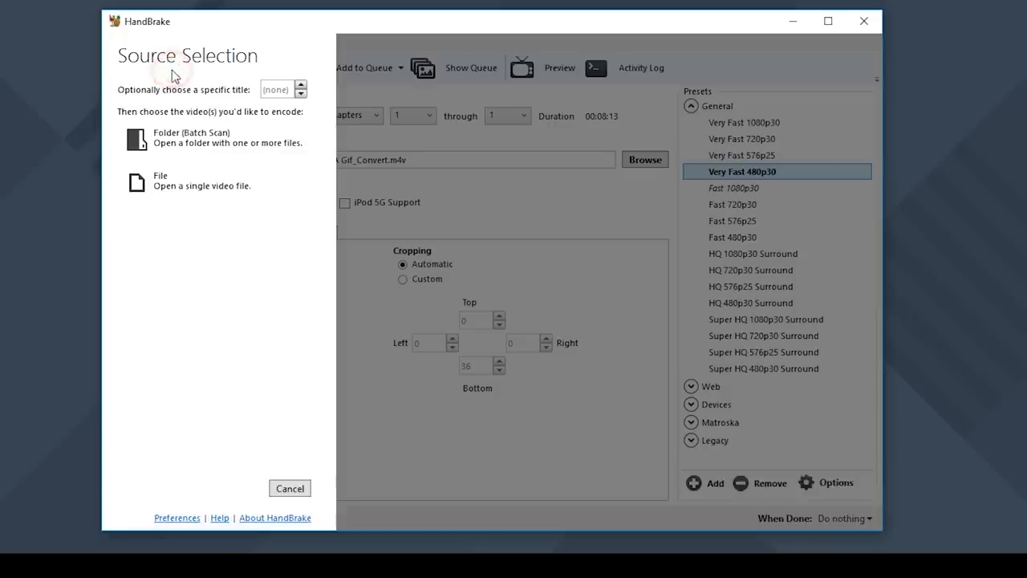
{"action": "left_click", "coordinate": [159, 180]}
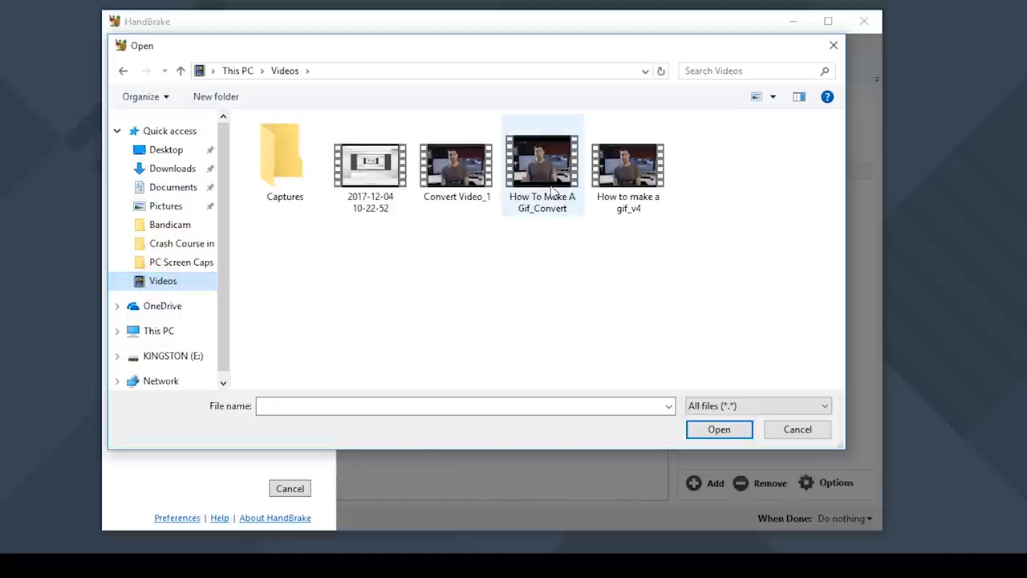
{"action": "left_click", "coordinate": [627, 160]}
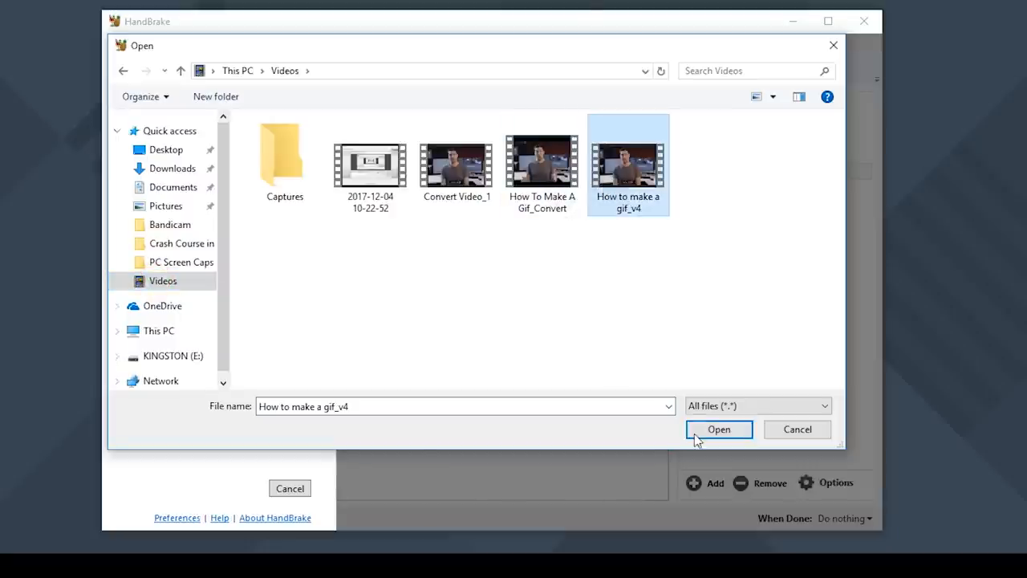
{"action": "left_click", "coordinate": [719, 429]}
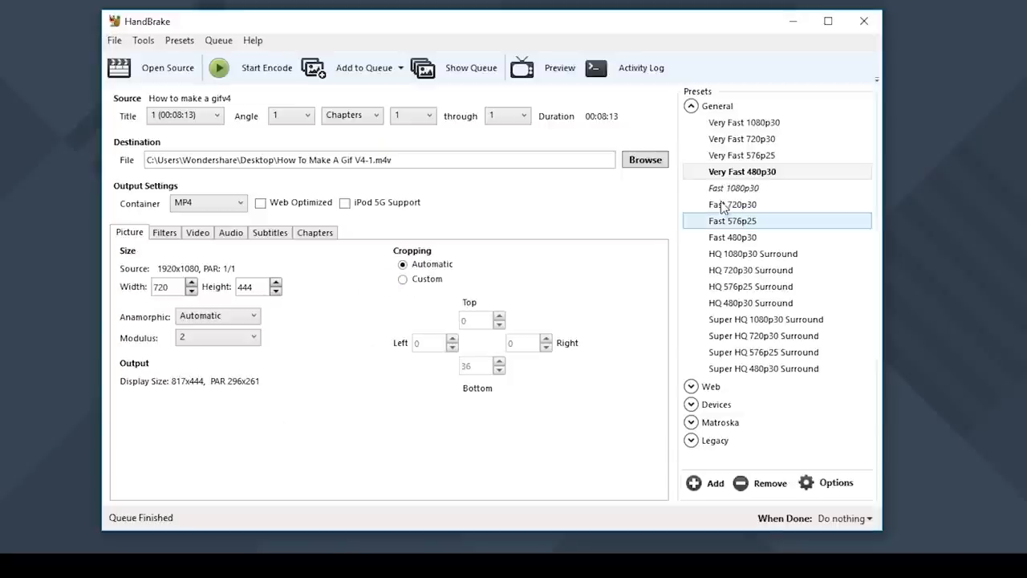
- Save the output as How To Make A Gif_480p.m4v on the Desktop
{"action": "left_click", "coordinate": [765, 318]}
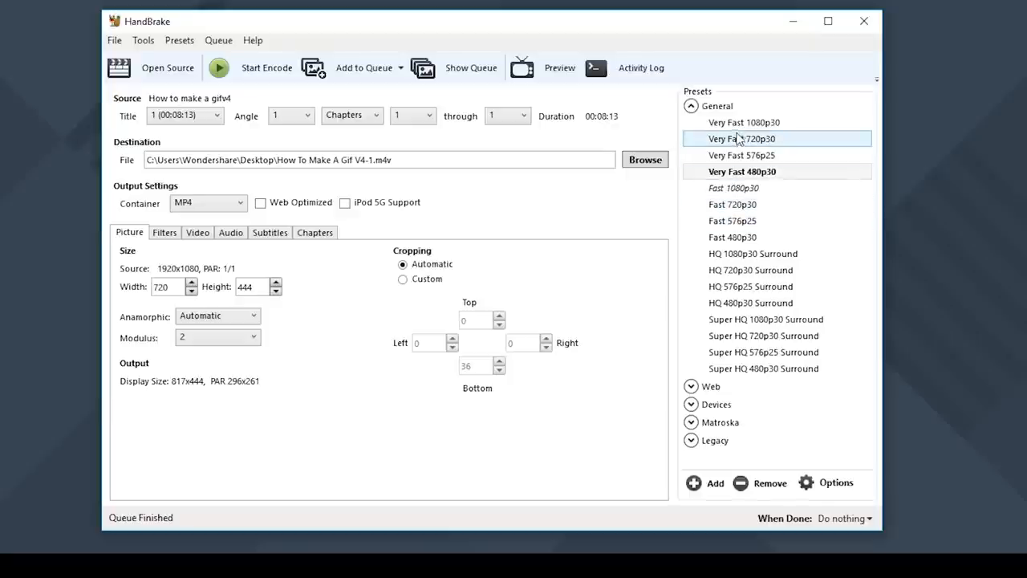
{"action": "left_click", "coordinate": [644, 159]}
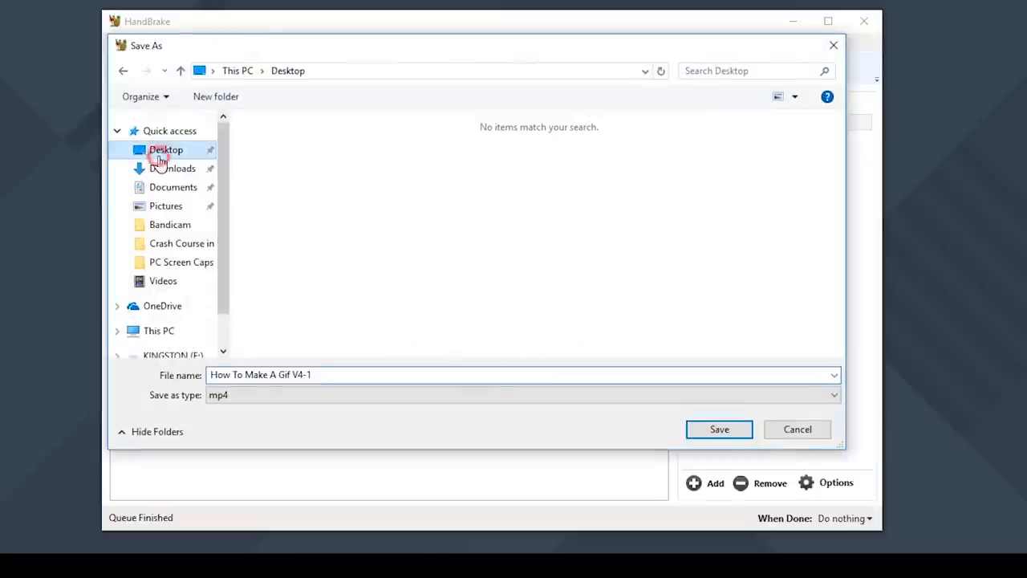
{"action": "type", "text": "_Converte"}
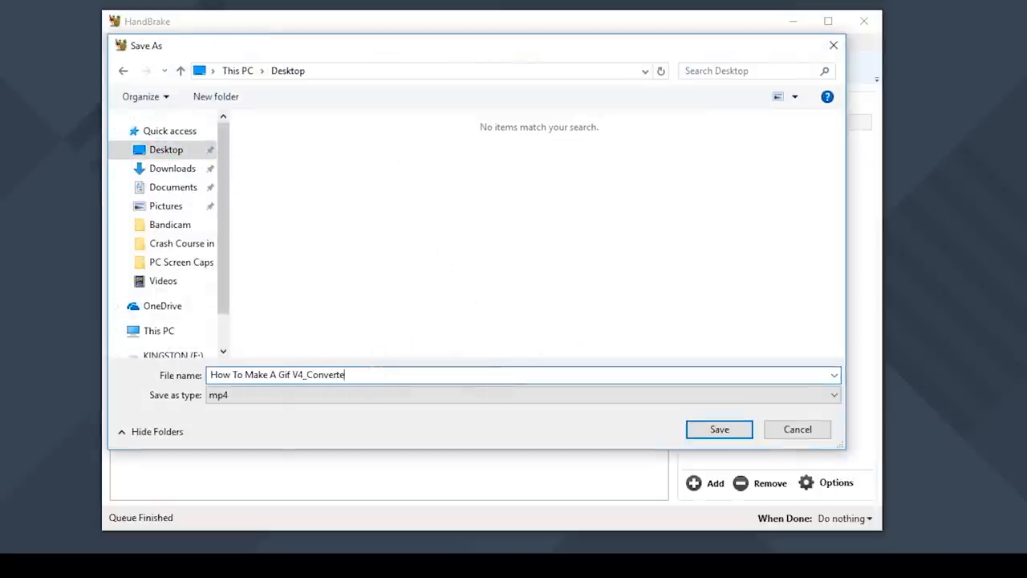
{"action": "key", "text": "Backspace"}
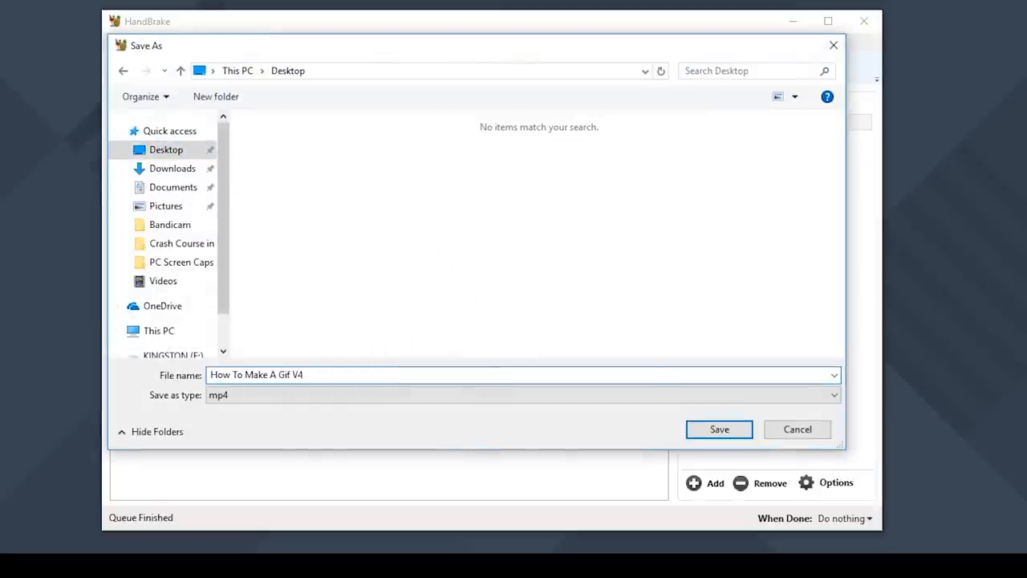
{"action": "left_click", "coordinate": [719, 429]}
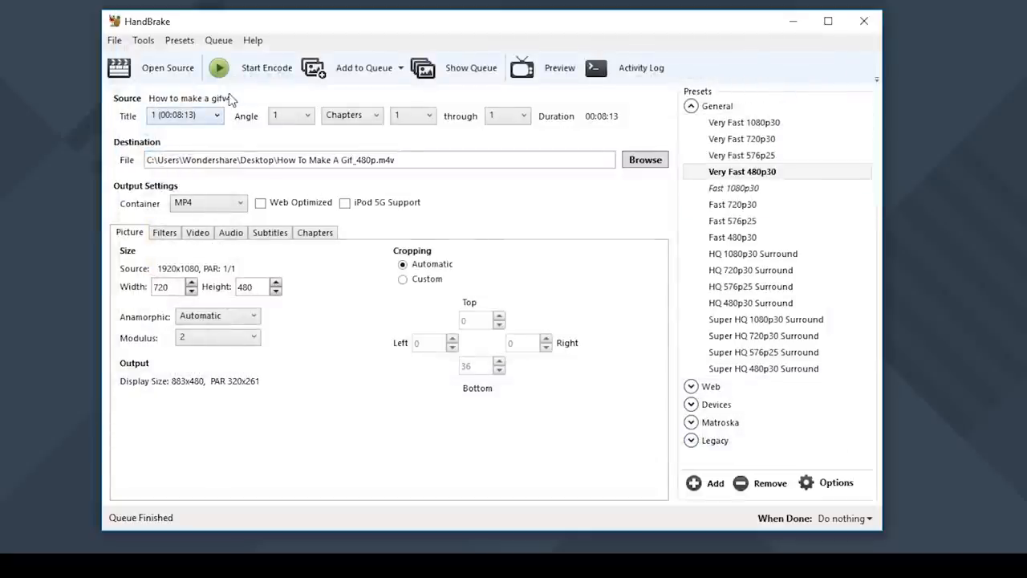
{"action": "left_click", "coordinate": [218, 67]}
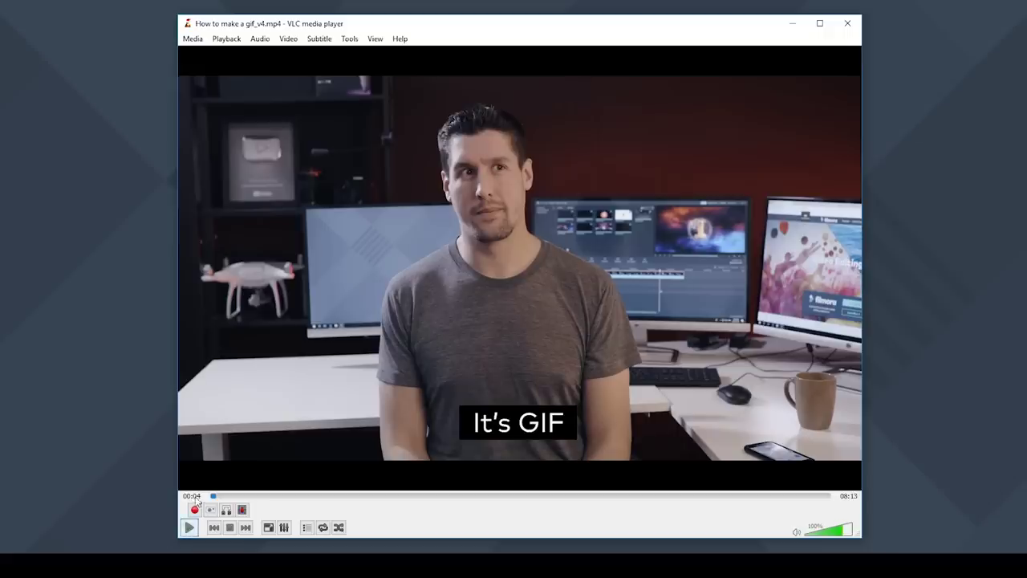
{"action": "mouse_move", "coordinate": [408, 49]}
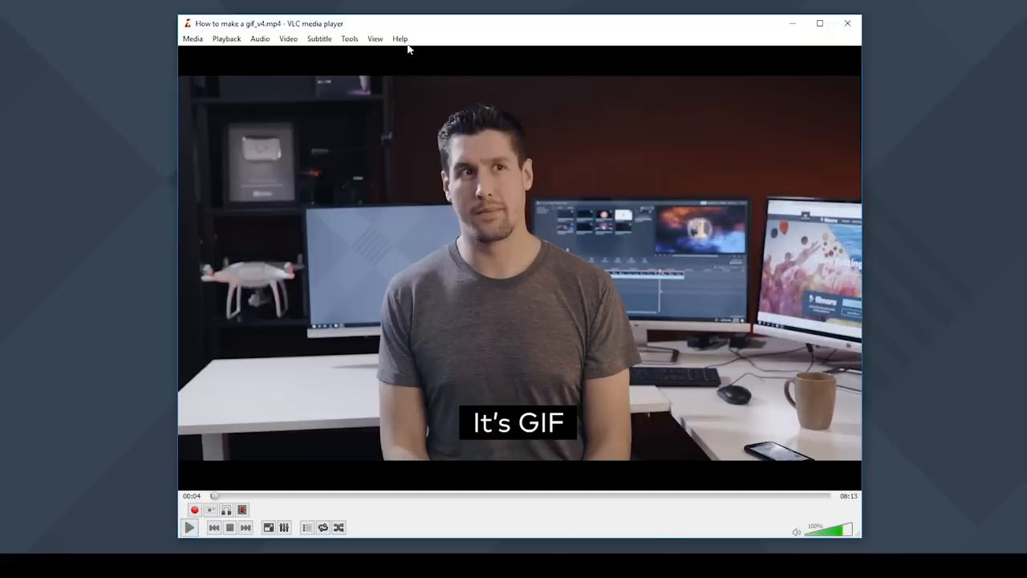
- Stop the How to make a gif_v4.mp4 playback so VLC has no media loaded
{"action": "left_click", "coordinate": [191, 38]}
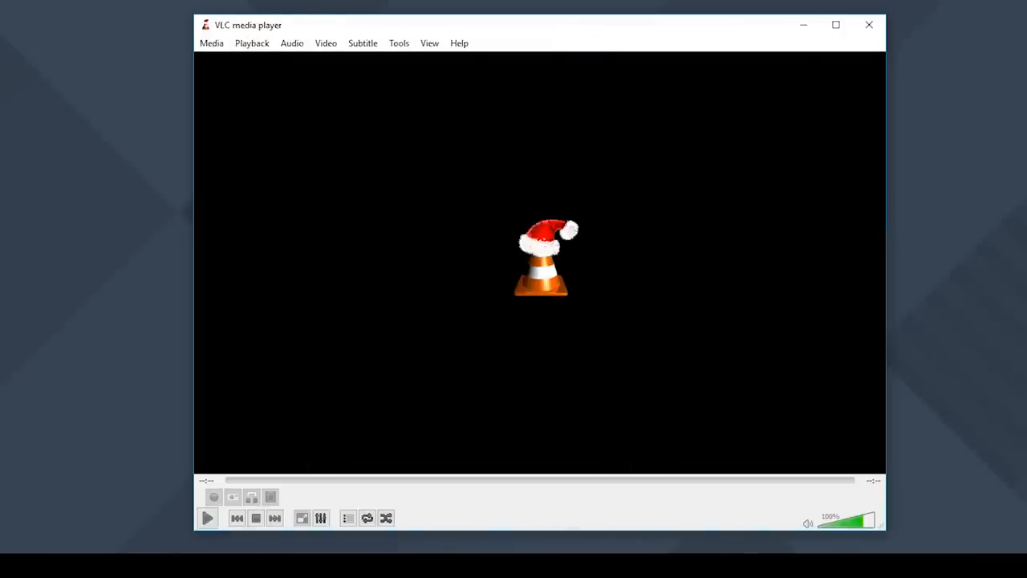
- In Convert / Save, replace the old entry with How to make a gif_v4.mp4 and choose Convert
{"action": "left_click", "coordinate": [211, 43]}
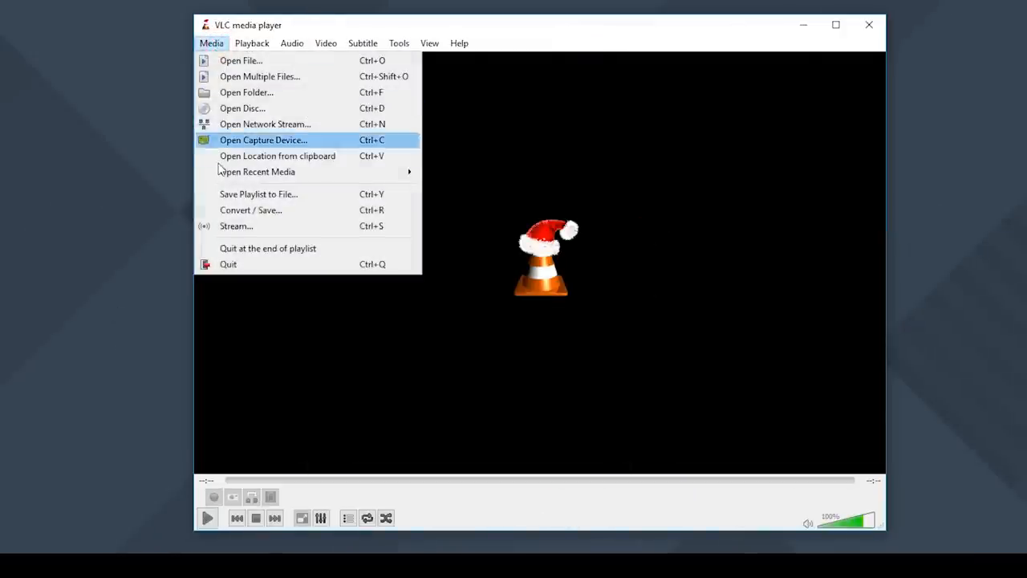
{"action": "mouse_move", "coordinate": [240, 211]}
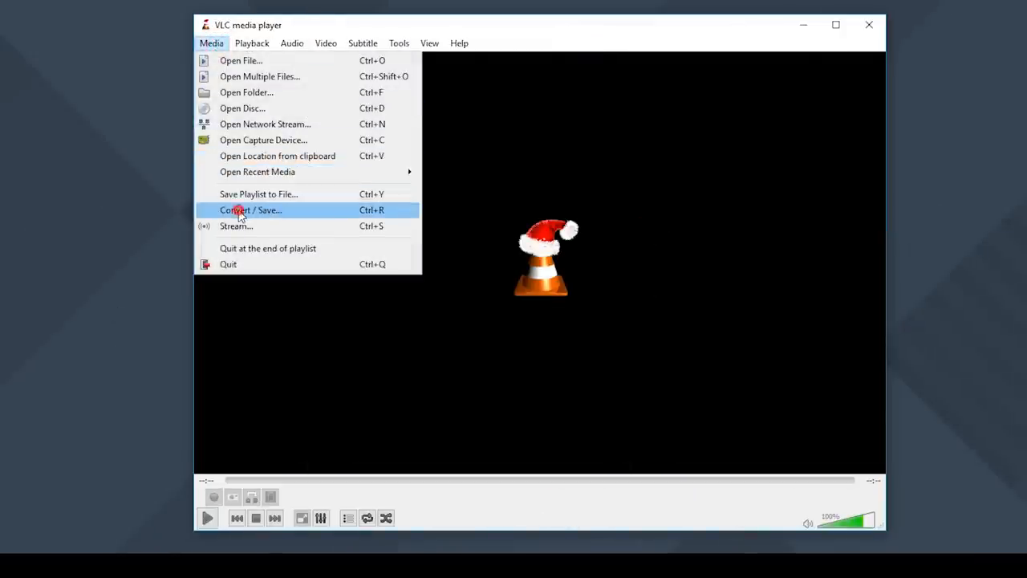
{"action": "left_click", "coordinate": [250, 210]}
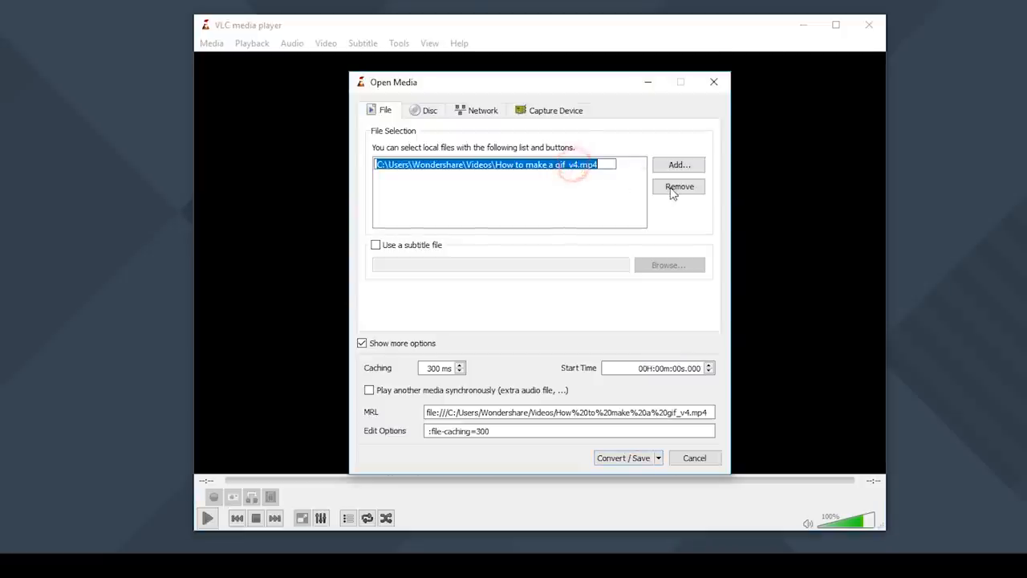
{"action": "left_click", "coordinate": [679, 186]}
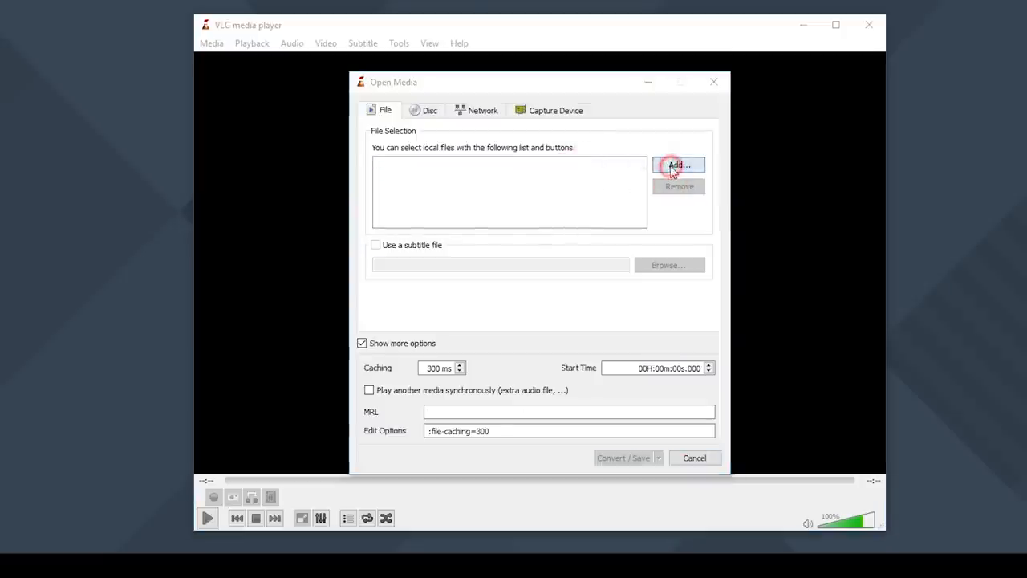
{"action": "left_click", "coordinate": [678, 164]}
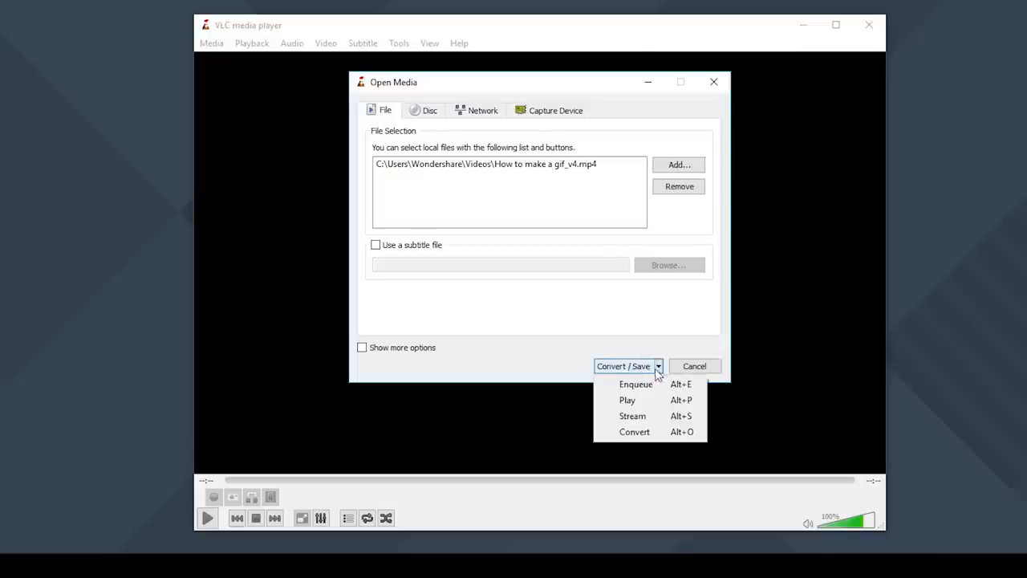
{"action": "left_click", "coordinate": [634, 432]}
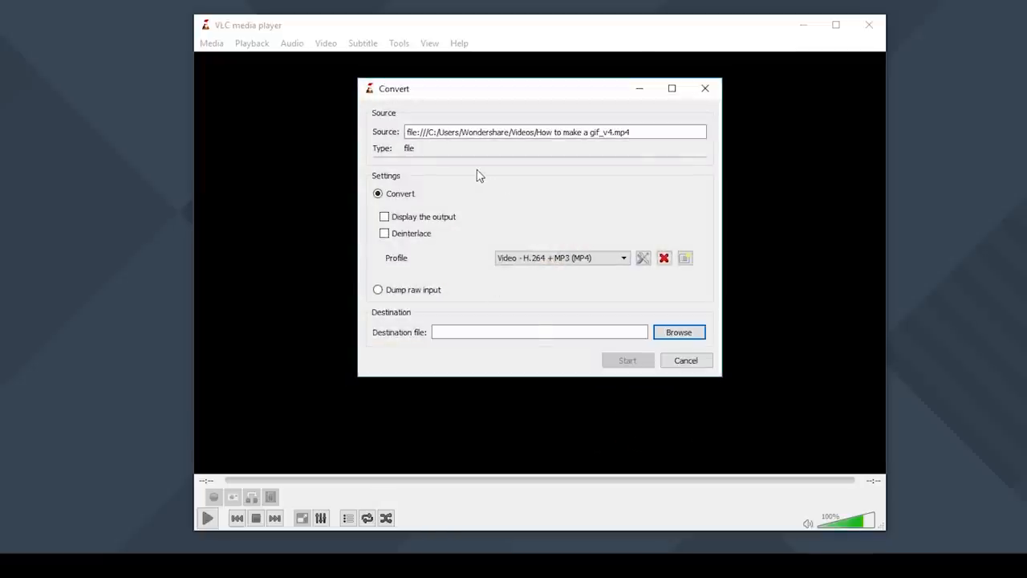
{"action": "mouse_move", "coordinate": [495, 264]}
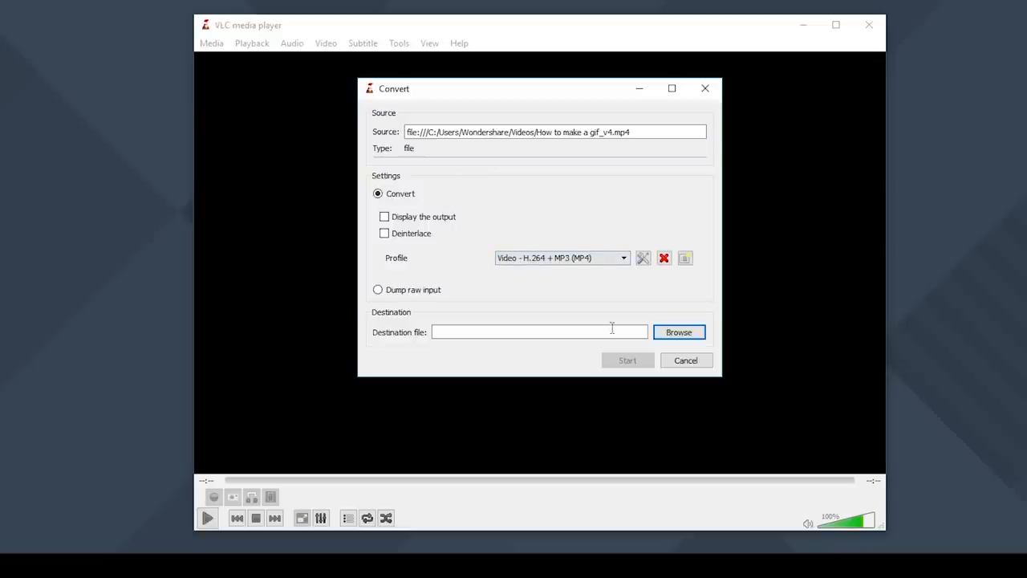
- Set the destination to VLC_Convert_1.mp4 on the Desktop and start converting
{"action": "left_click", "coordinate": [678, 332]}
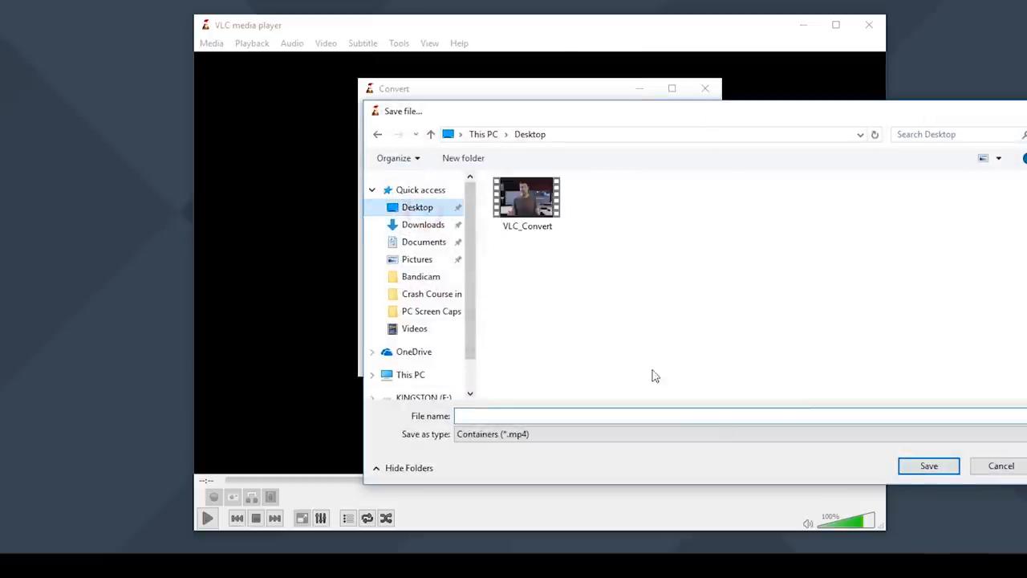
{"action": "left_click", "coordinate": [526, 197]}
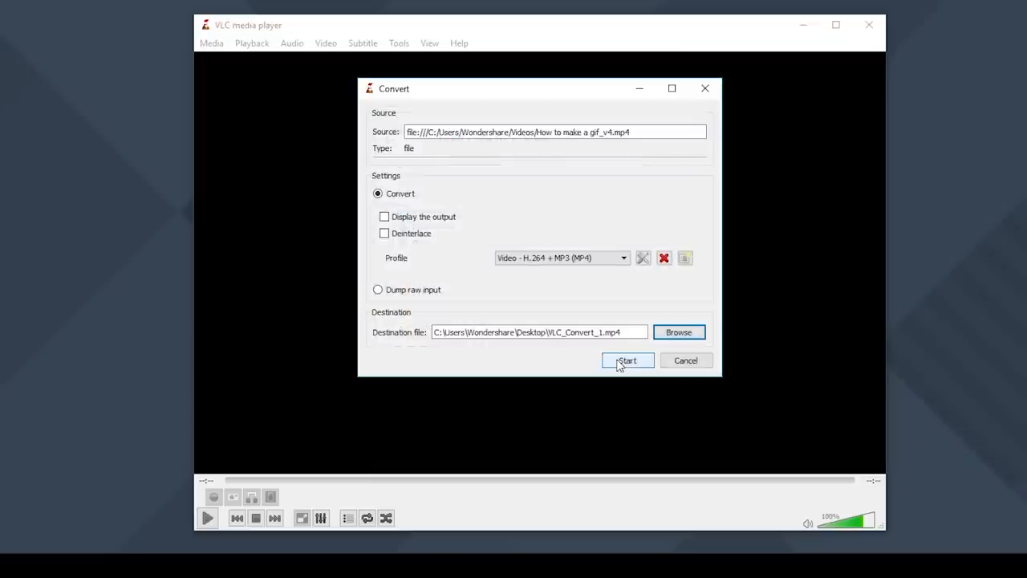
{"action": "left_click", "coordinate": [627, 360]}
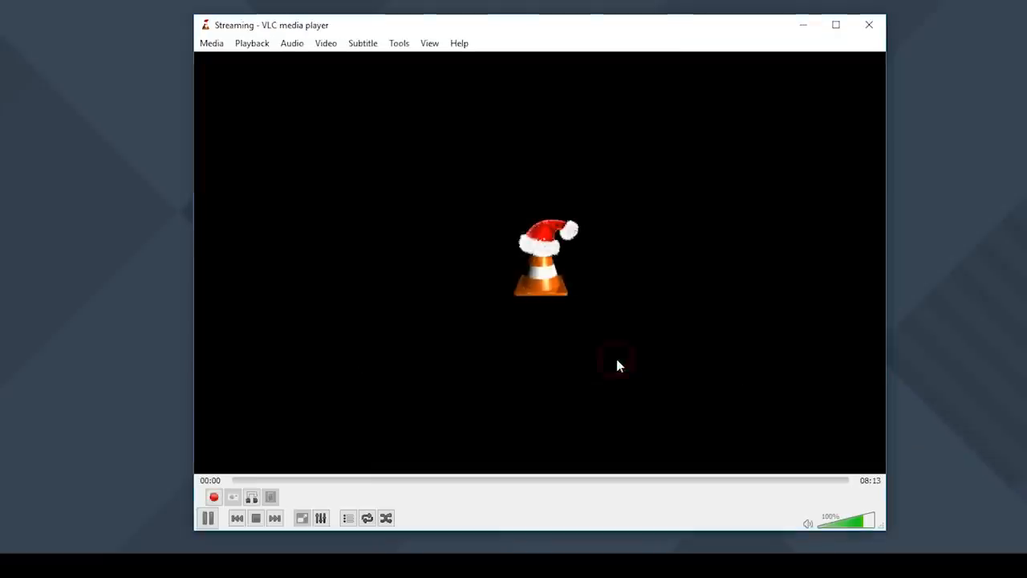